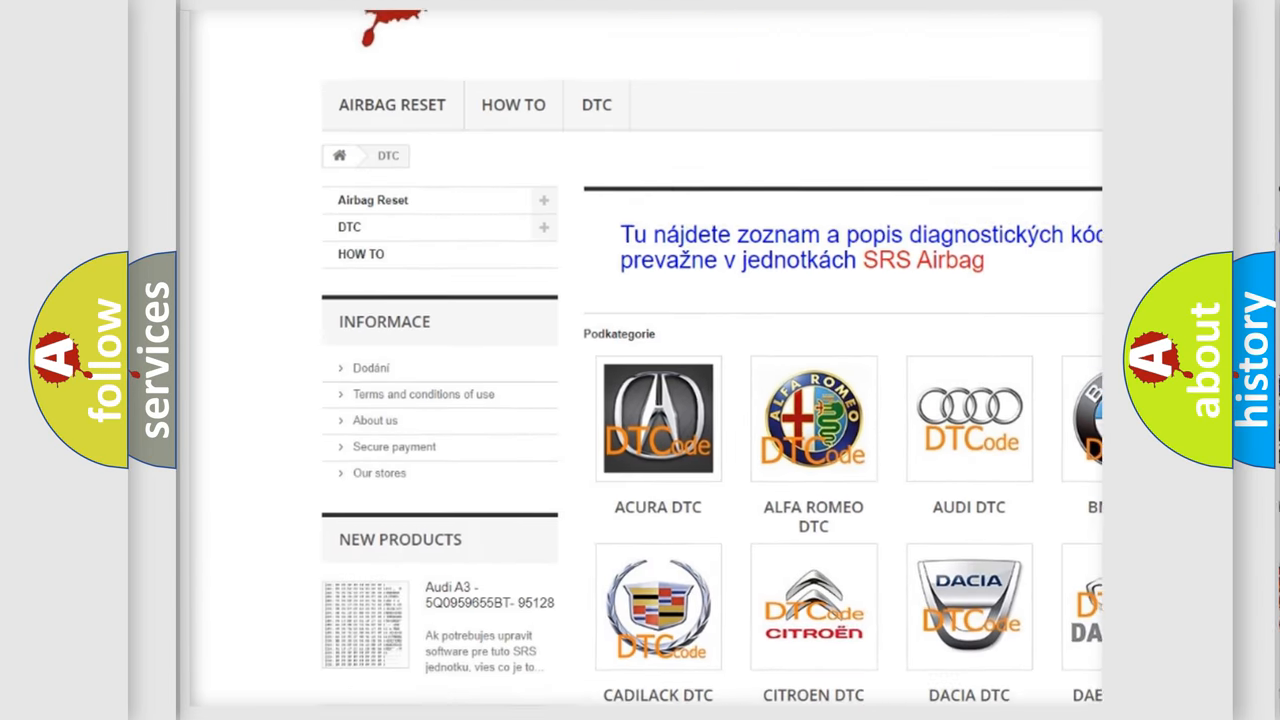
Step: Scroll the airbagreset.sk DTC page past the manufacturer logos down to the B-series codes
{"action": "scroll", "scroll_direction": "down", "scroll_amount": 3}
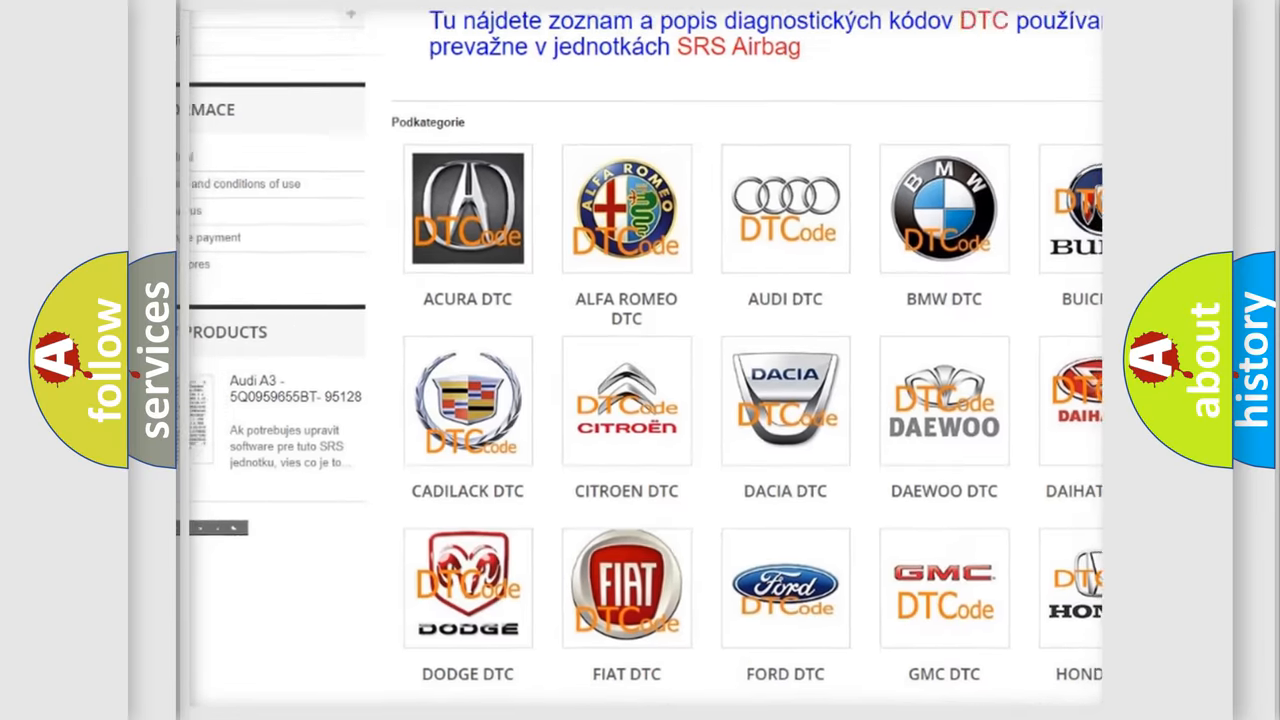
{"action": "scroll", "scroll_direction": "down", "scroll_amount": 3}
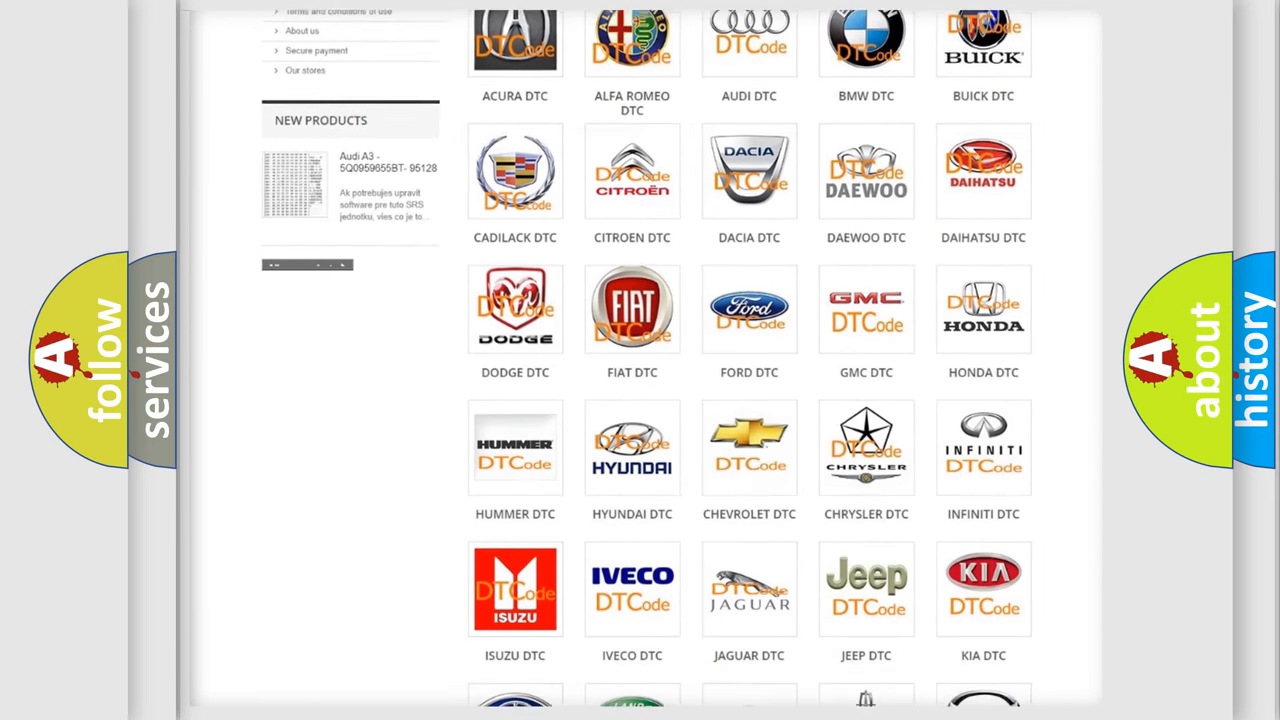
{"action": "scroll", "scroll_direction": "down", "scroll_amount": 3}
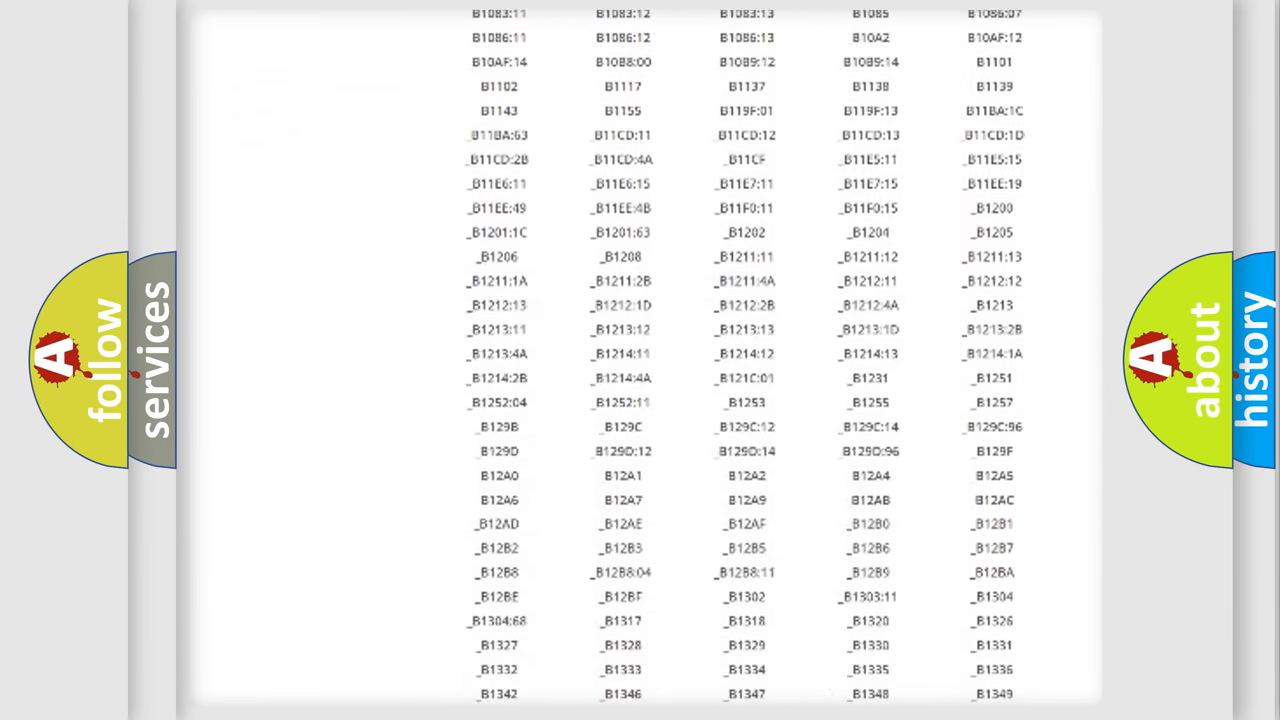
{"action": "scroll", "scroll_direction": "down", "scroll_amount": 3}
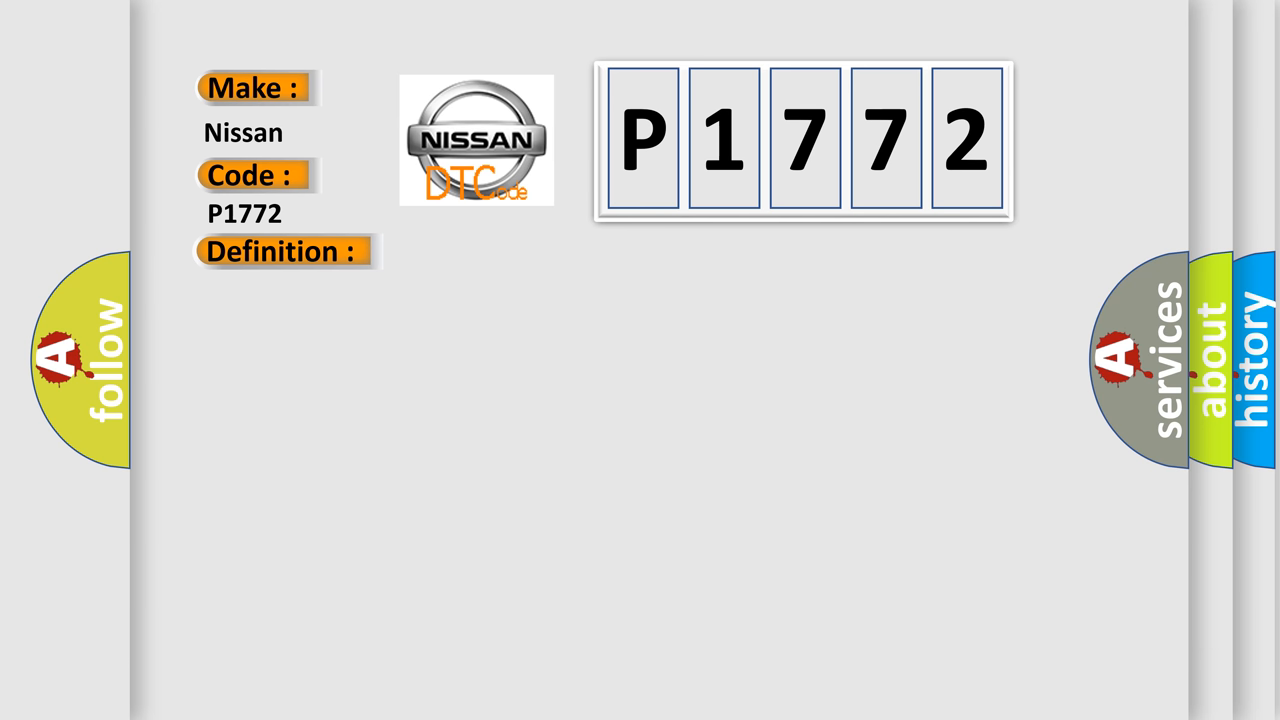
Step: Reveal the P1772 description: terminal 15 voltage above 4 V for over 500 ms
{"action": "left_click", "coordinate": [282, 251]}
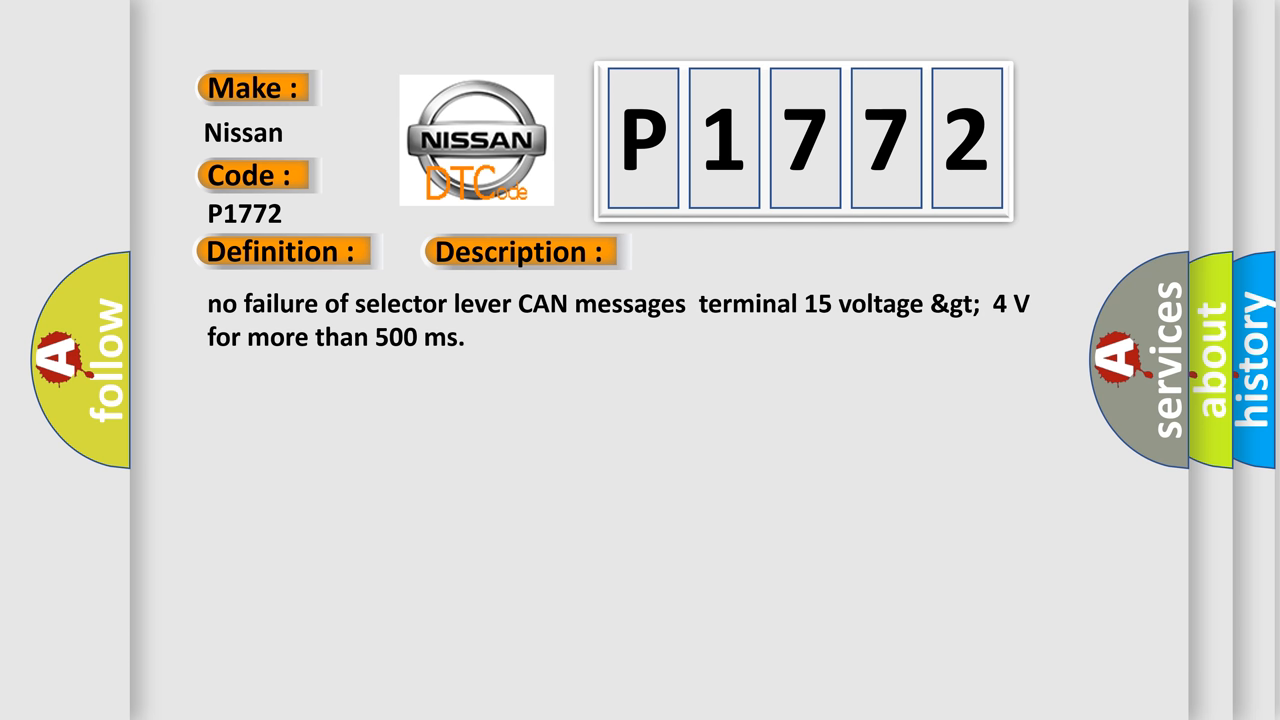